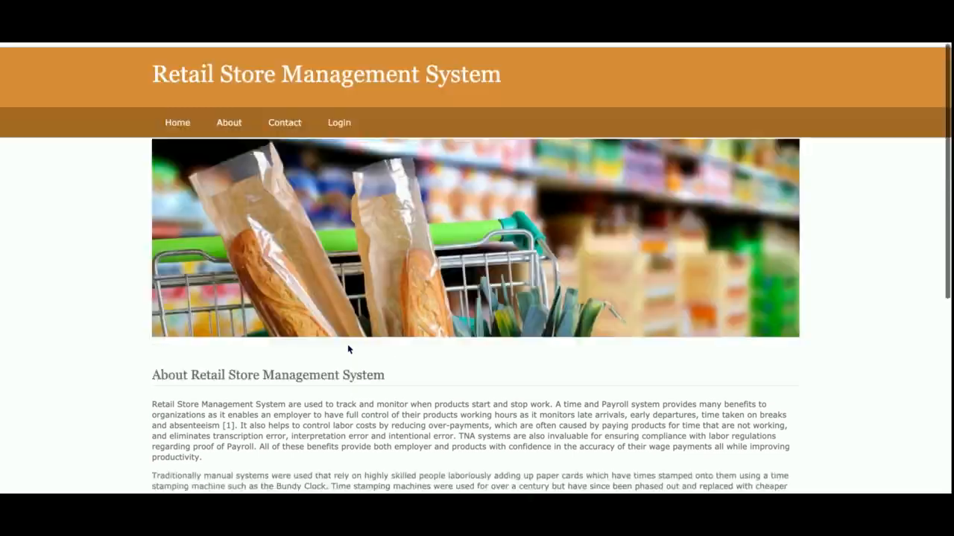
Sign in with the name admin and the existing password to reach the dashboard.
scroll("down", 3)
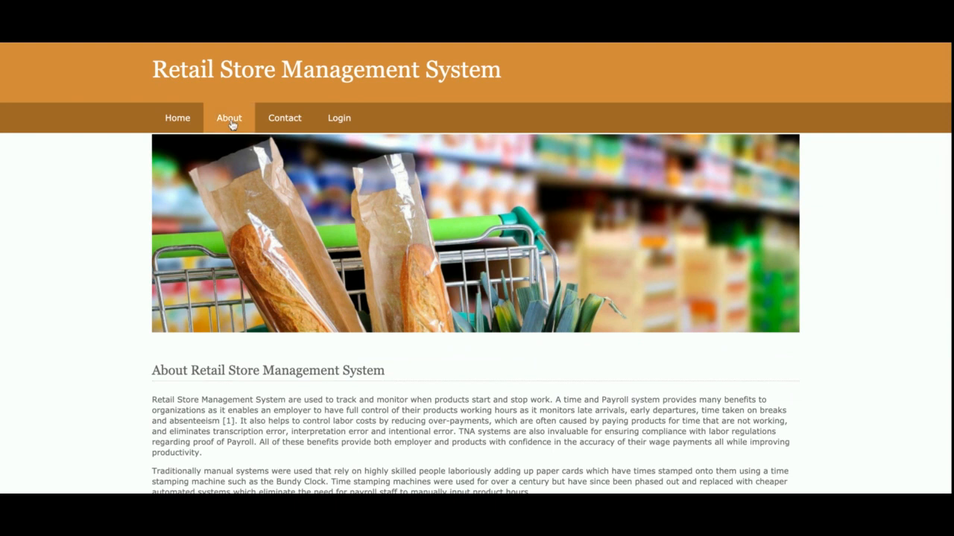
left_click(284, 117)
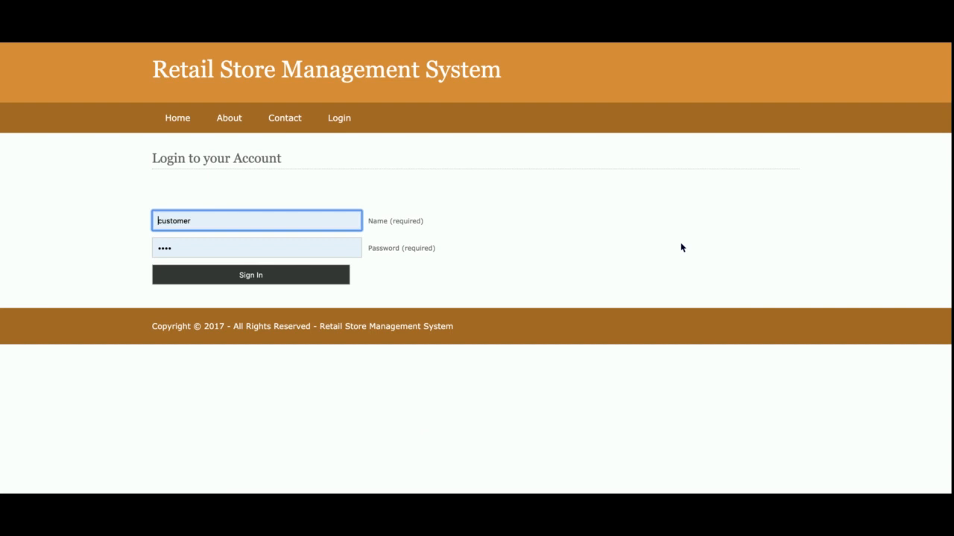
mouse_move(483, 175)
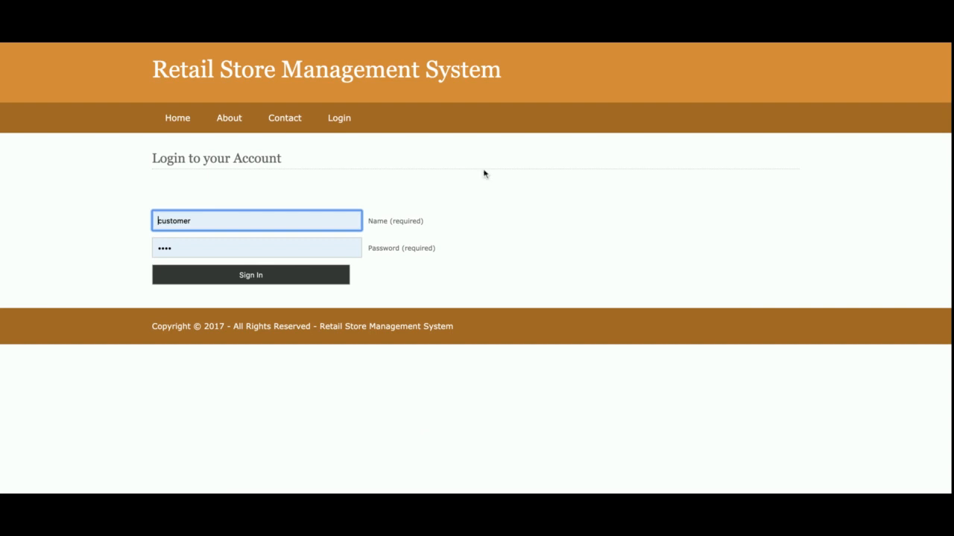
type("admin")
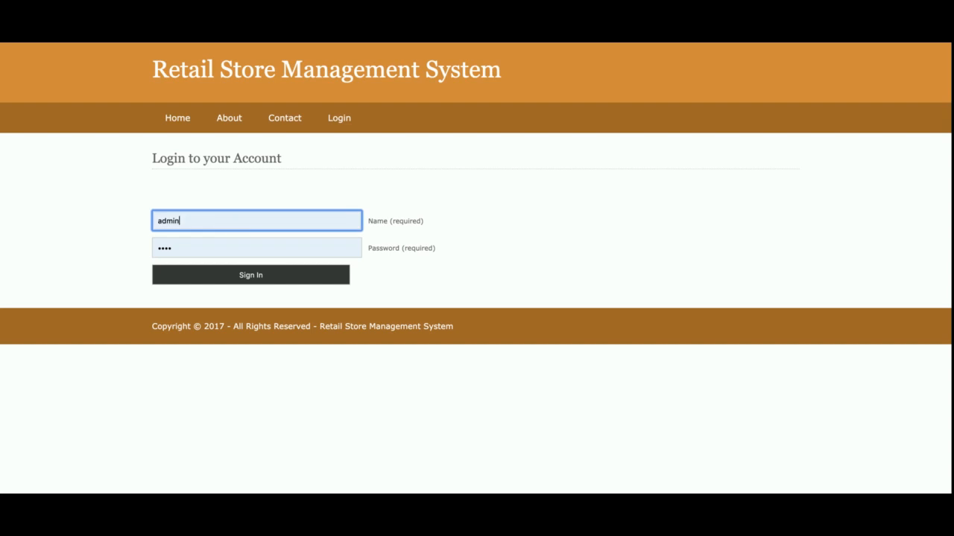
left_click(250, 275)
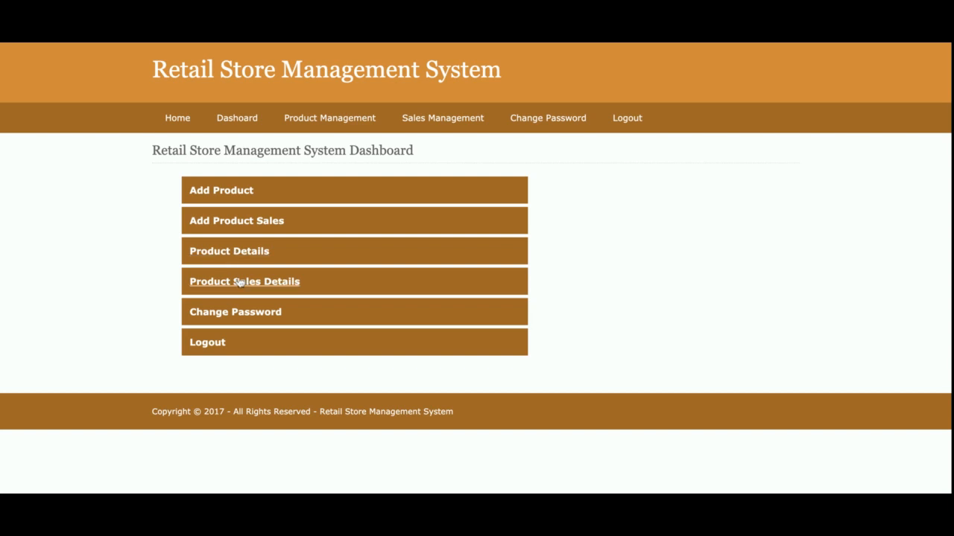
mouse_move(246, 312)
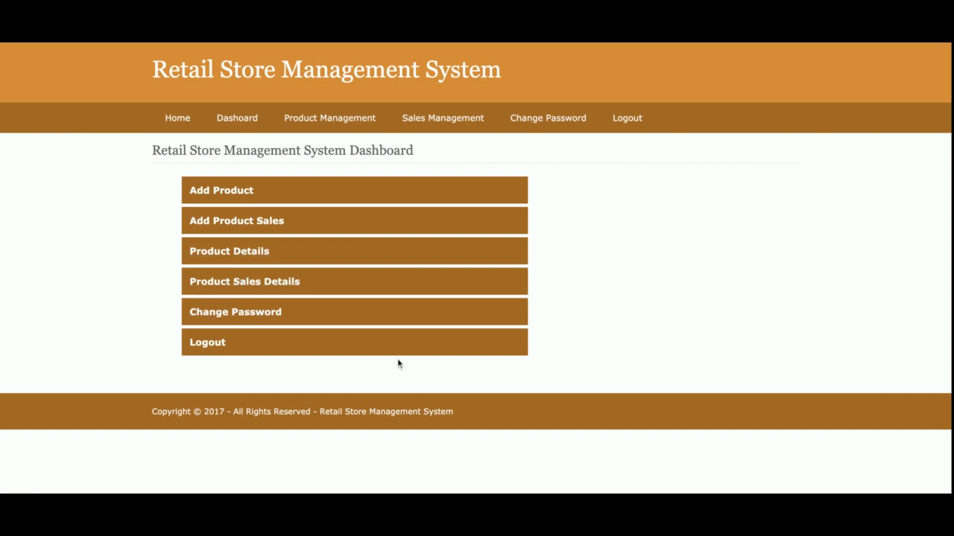
mouse_move(336, 100)
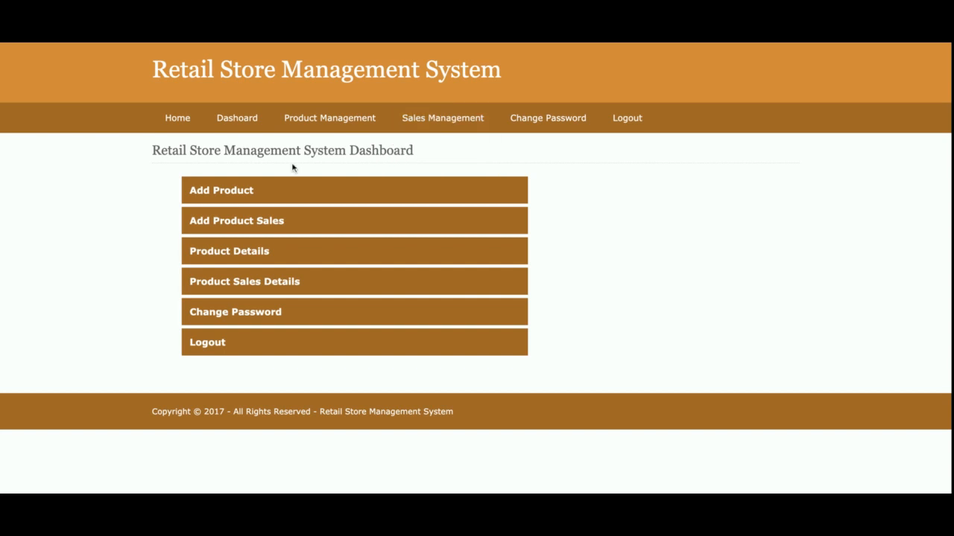
mouse_move(237, 118)
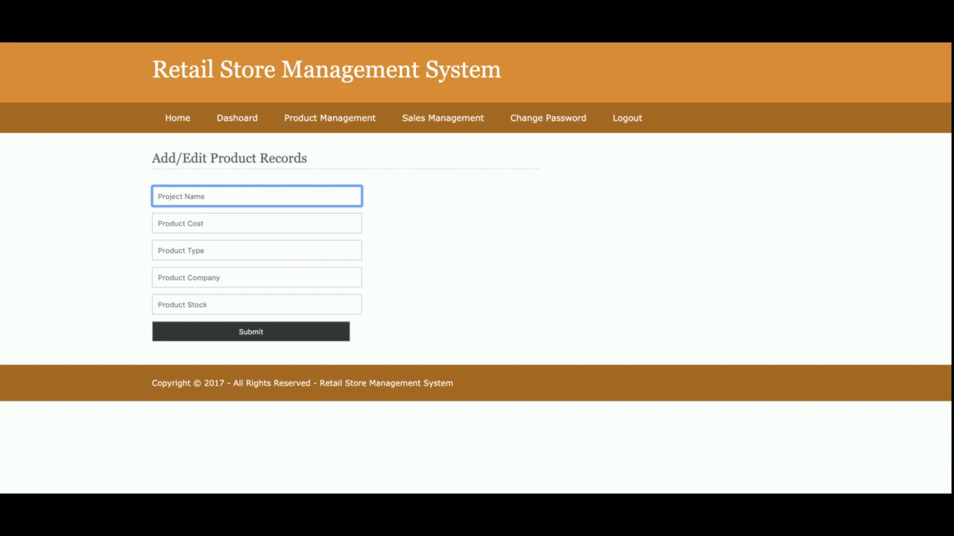
Resubmit the Good Day record from Product Details without changing any fields.
left_click(330, 118)
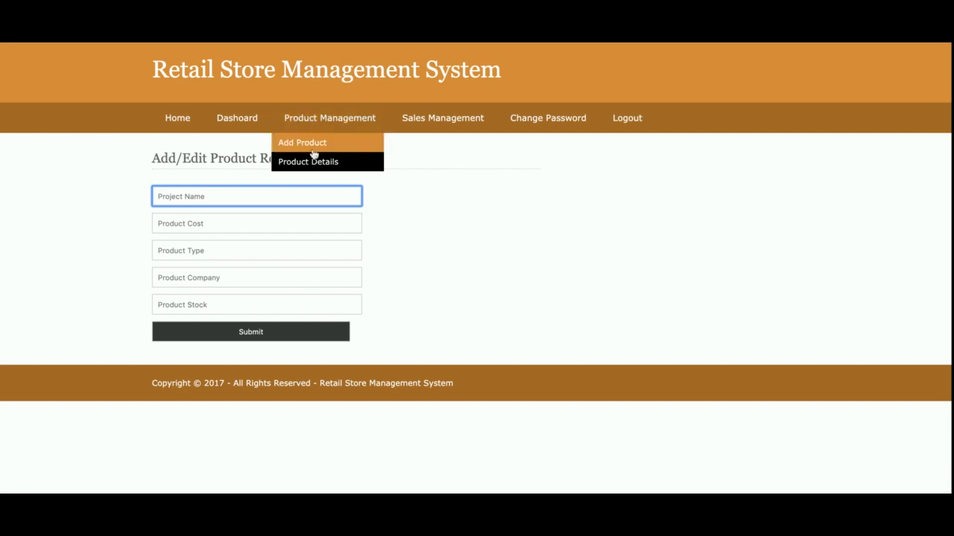
left_click(307, 162)
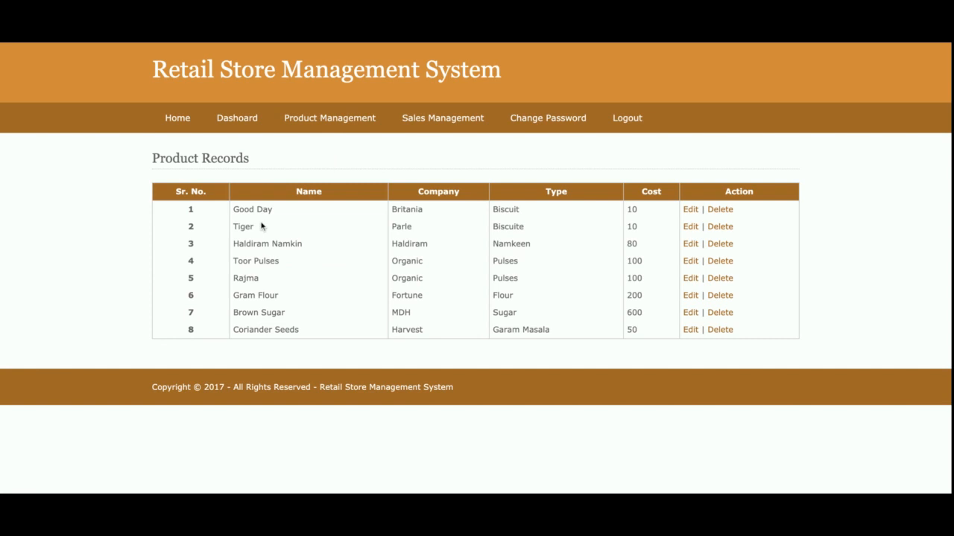
mouse_move(276, 209)
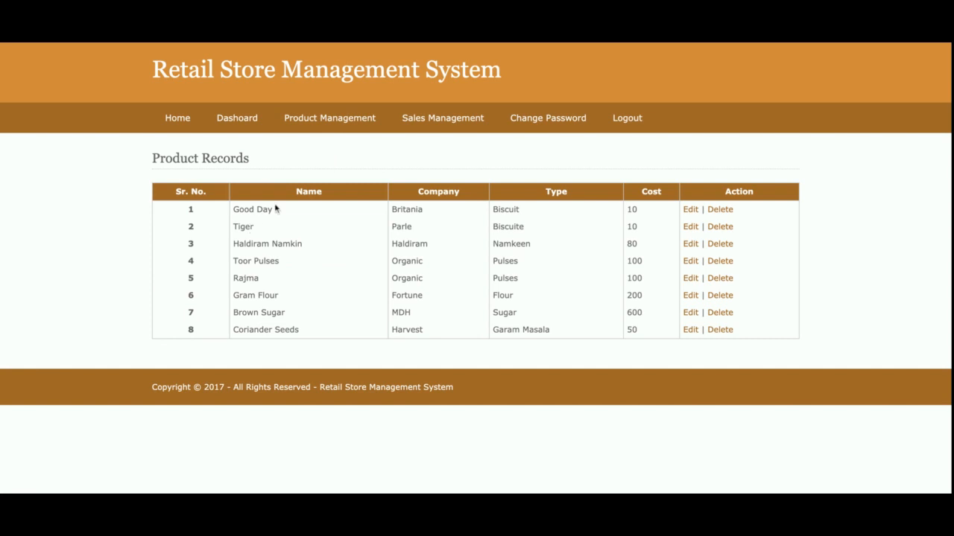
mouse_move(343, 293)
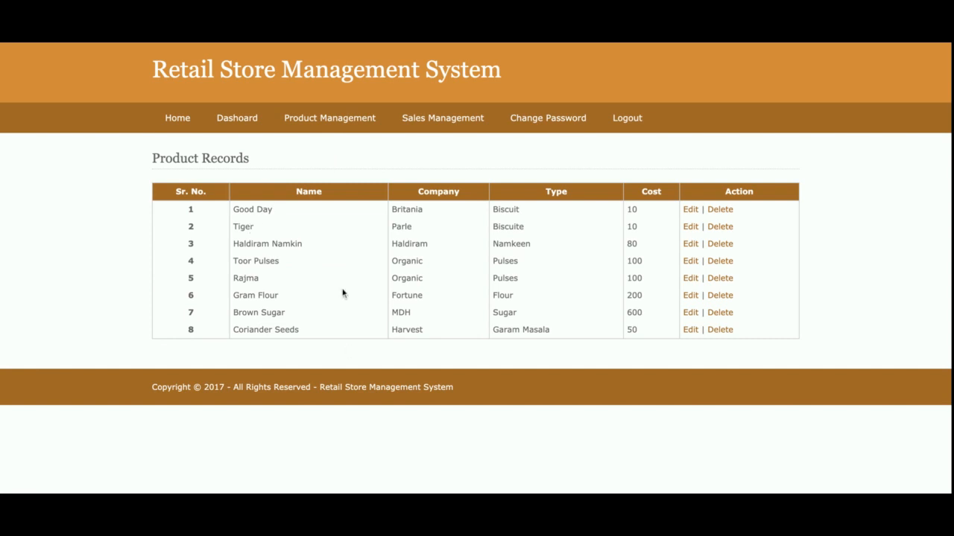
mouse_move(689, 209)
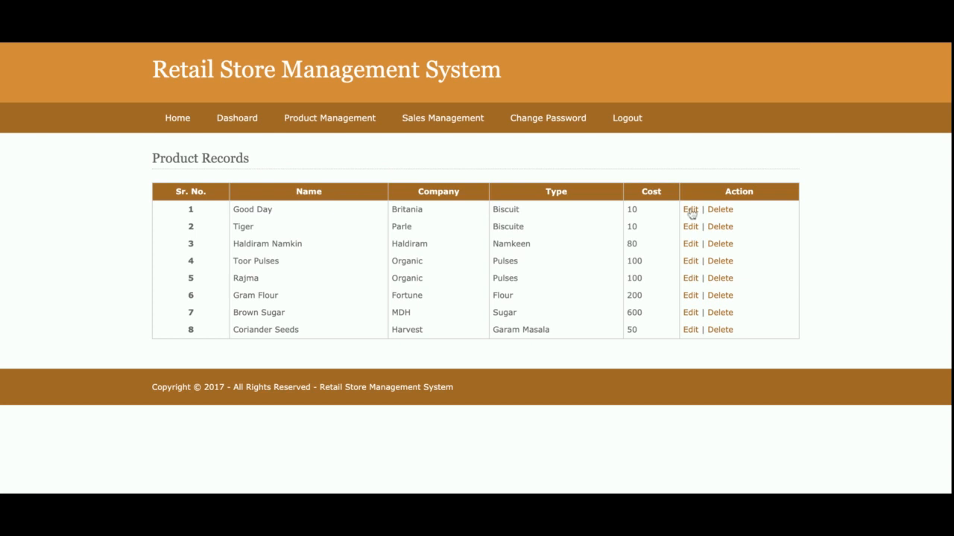
left_click(689, 209)
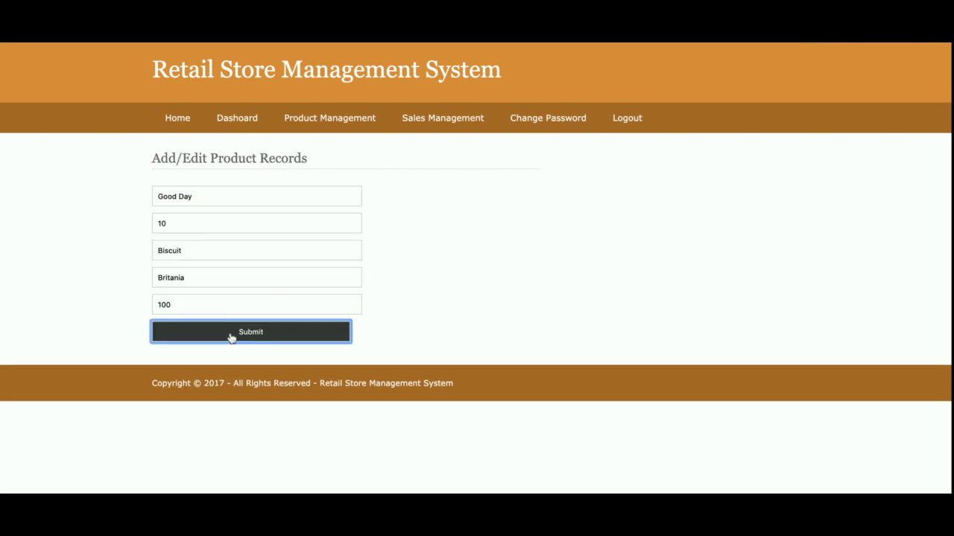
left_click(250, 332)
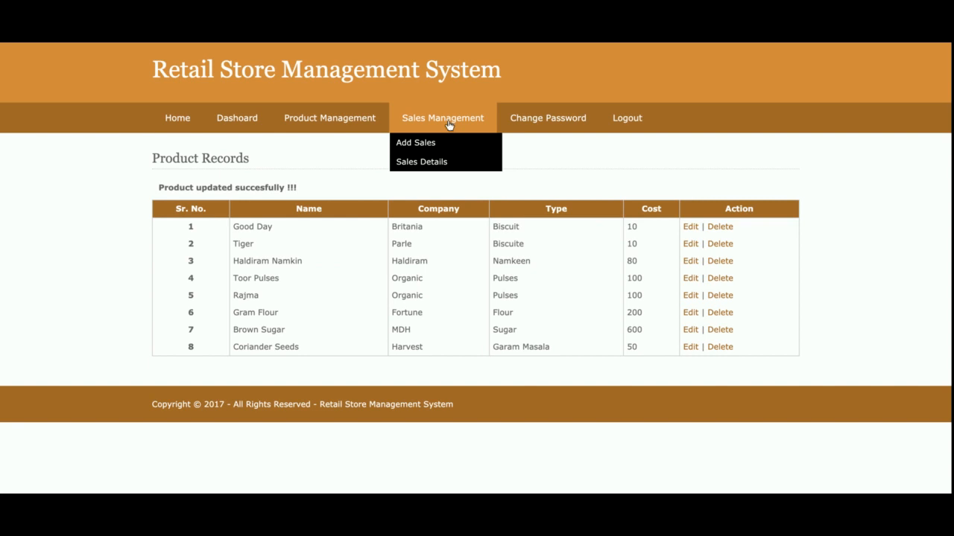
left_click(415, 142)
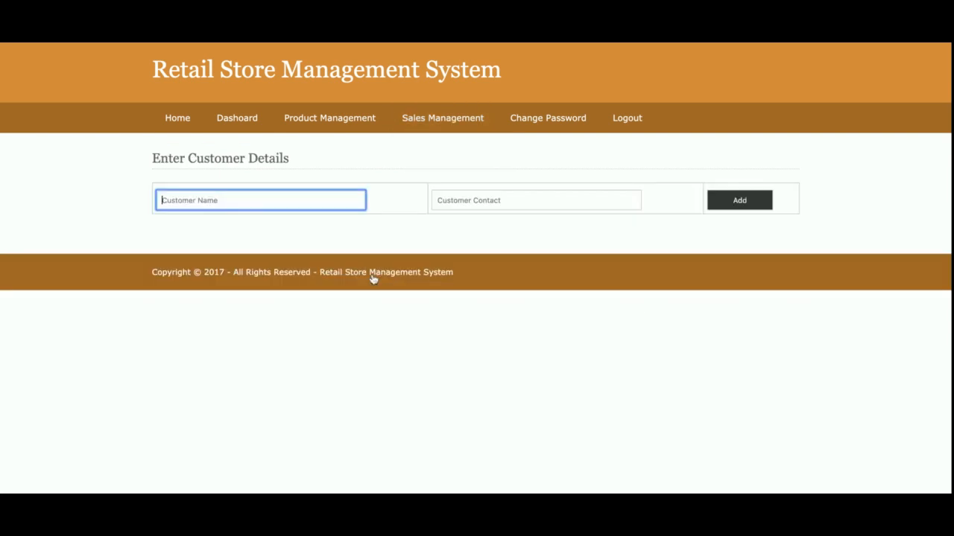
mouse_move(245, 168)
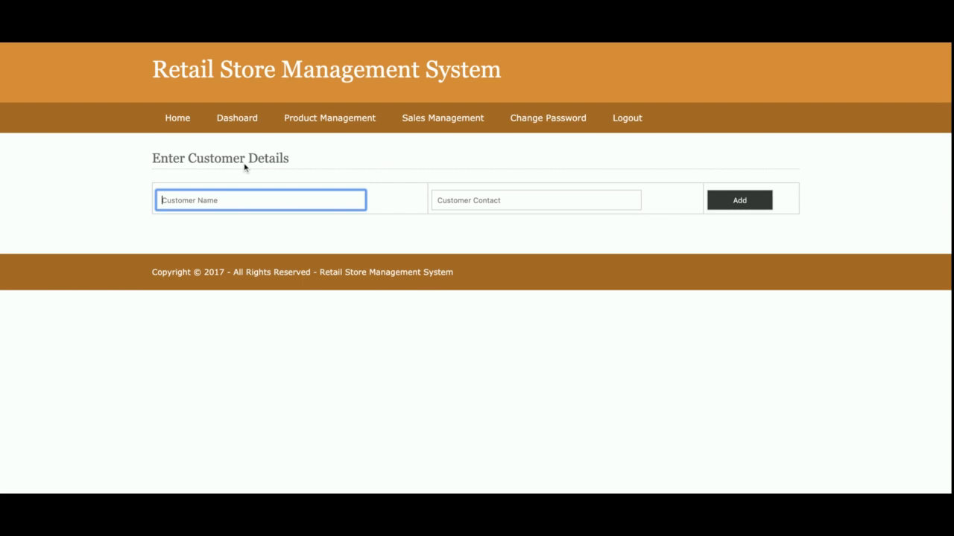
type("9")
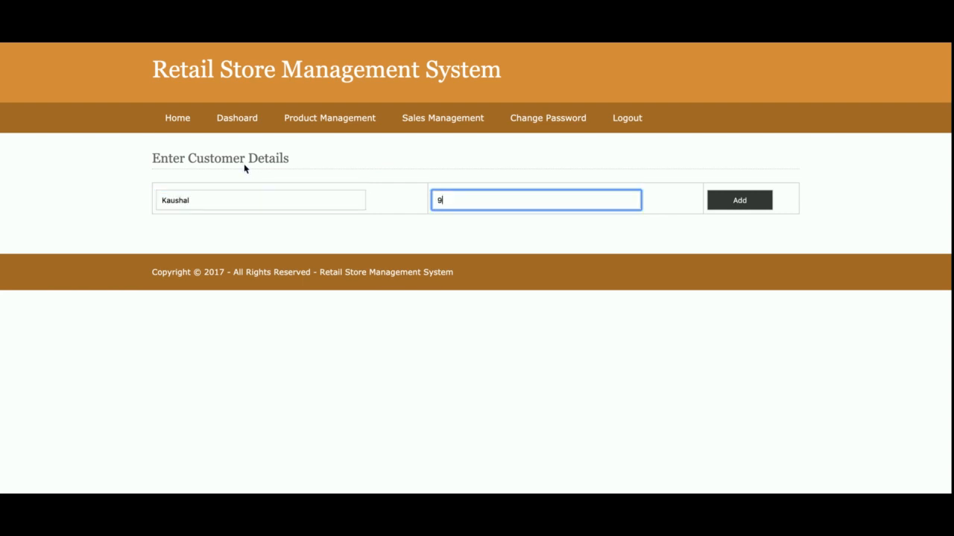
type("86745986")
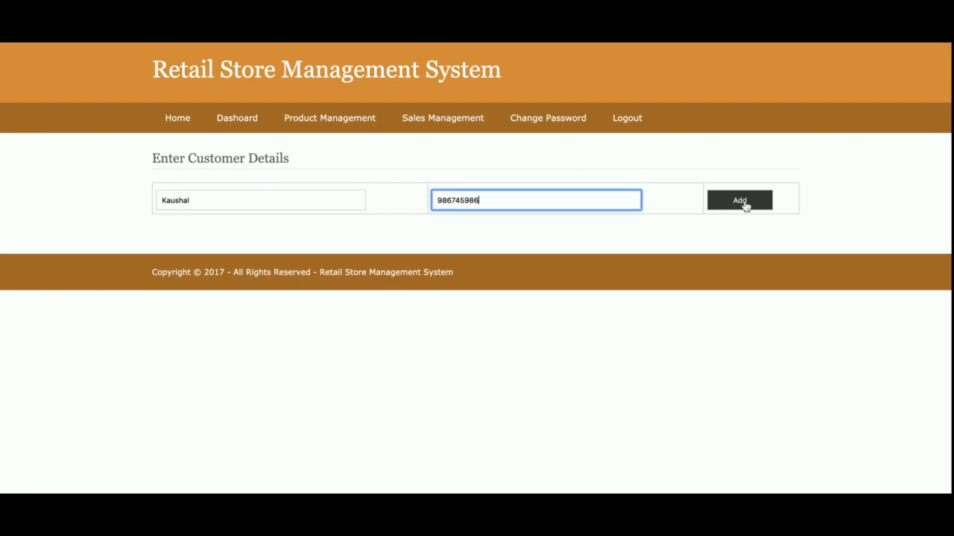
left_click(738, 201)
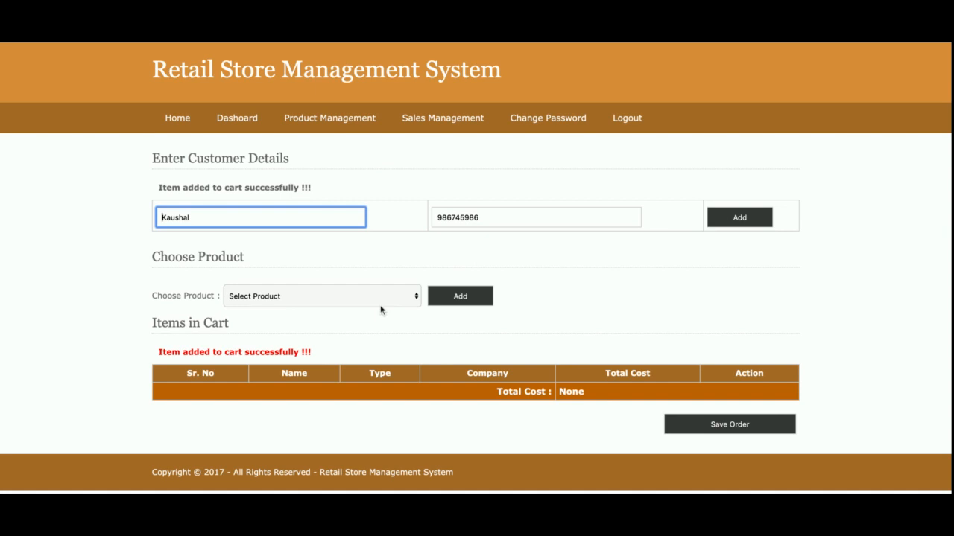
Fill the cart with Tiger, Brown Sugar twice and Coriander Seeds, totalling 1460.
left_click(322, 296)
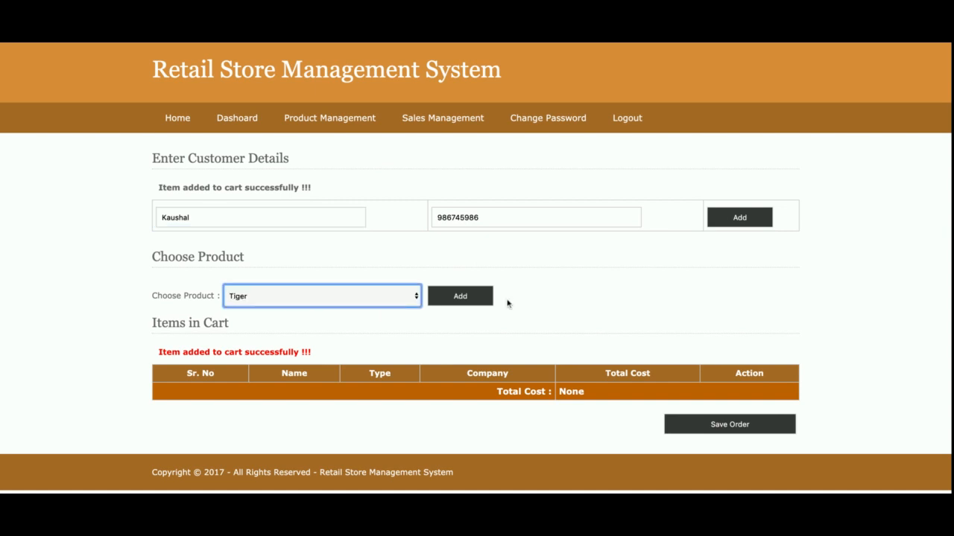
left_click(459, 296)
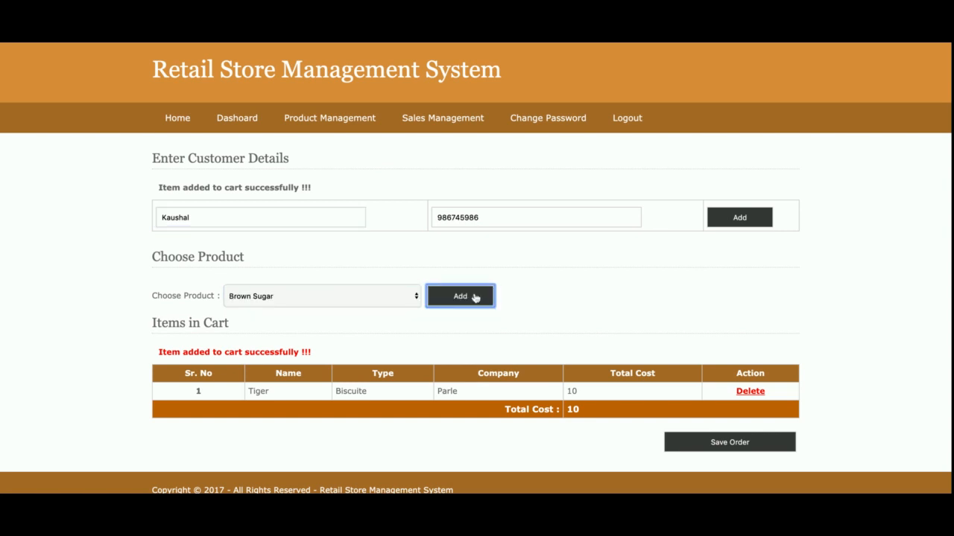
left_click(459, 295)
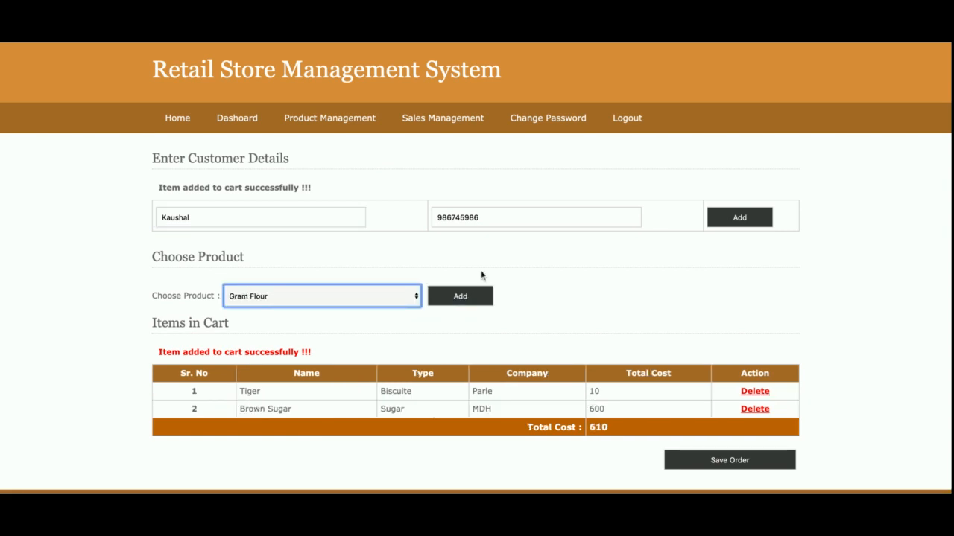
left_click(460, 296)
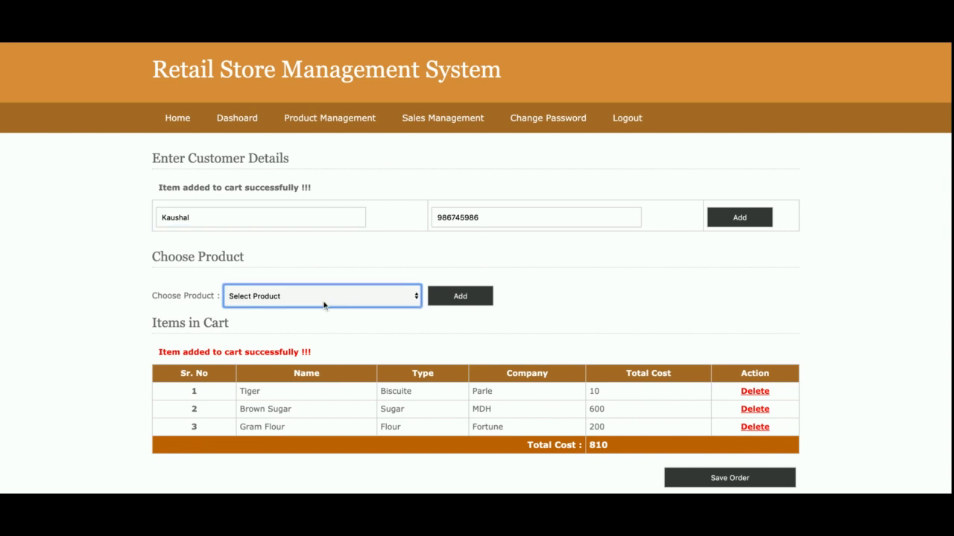
left_click(322, 295)
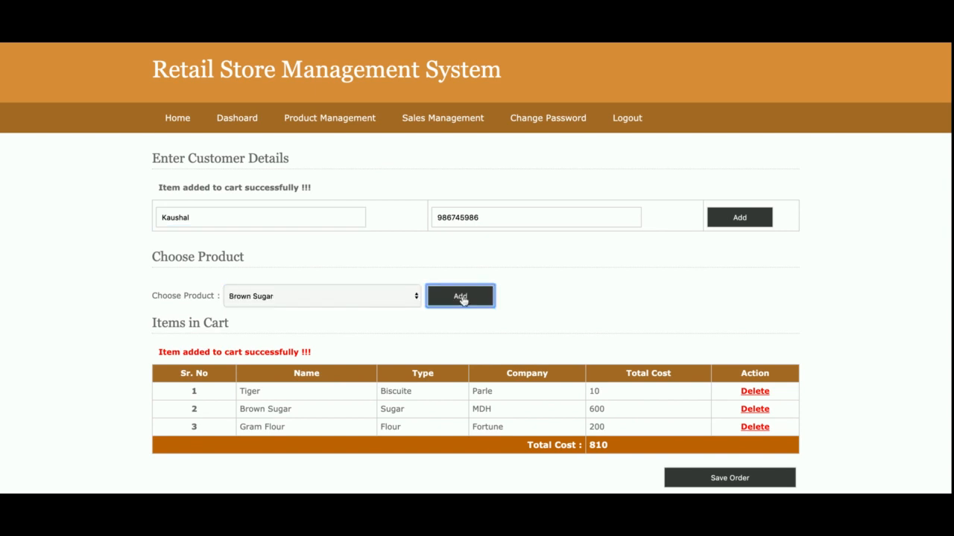
left_click(459, 295)
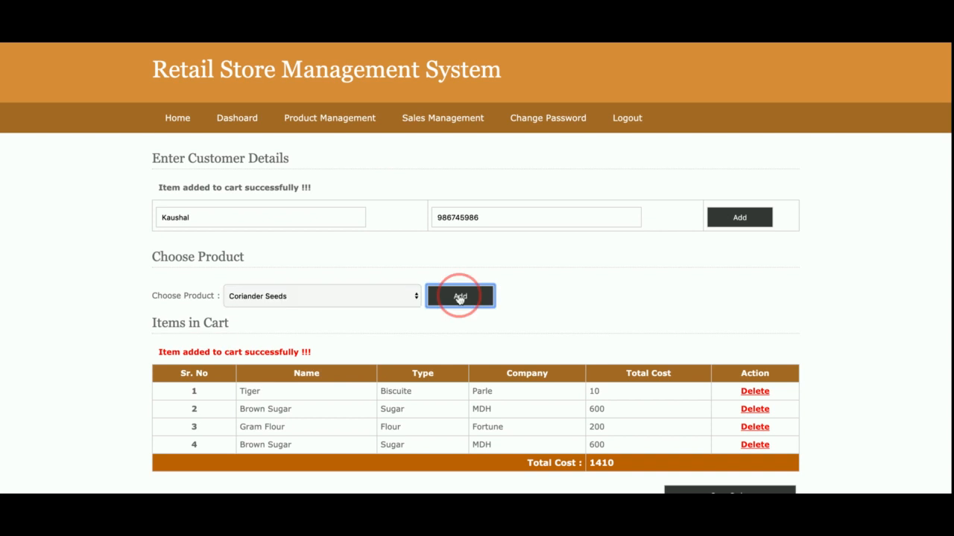
left_click(459, 296)
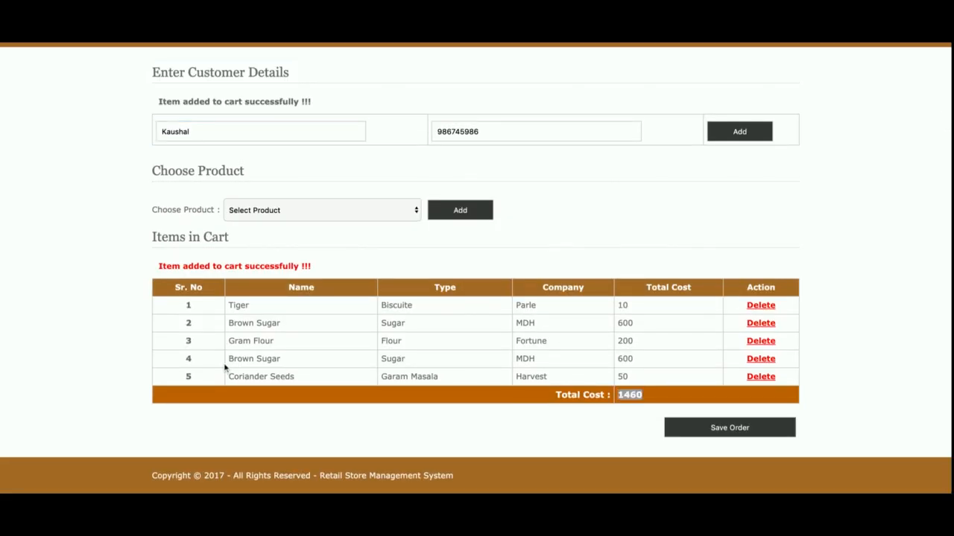
mouse_move(808, 274)
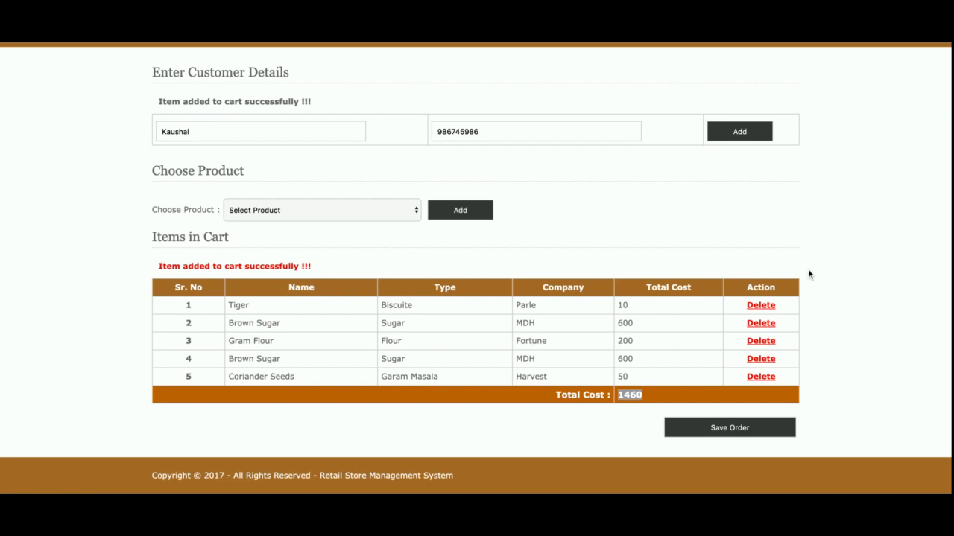
Delete Tiger from the cart and save Order ID 8 for Kaushal at 1450.
left_click(760, 305)
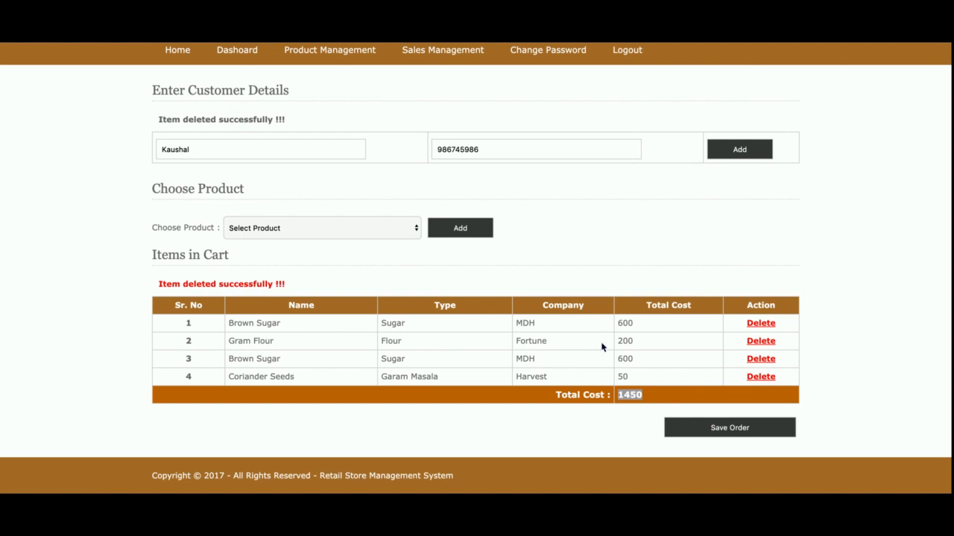
mouse_move(653, 380)
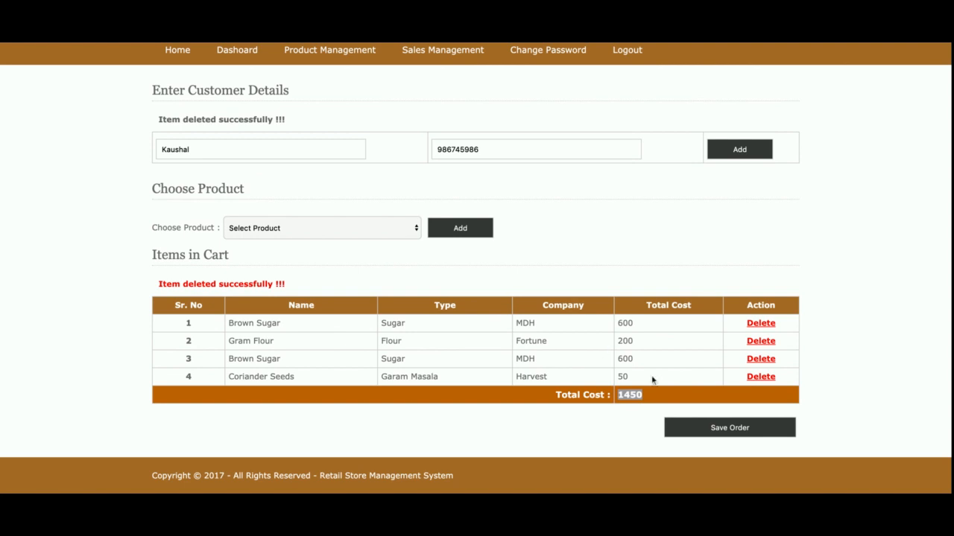
left_click(728, 427)
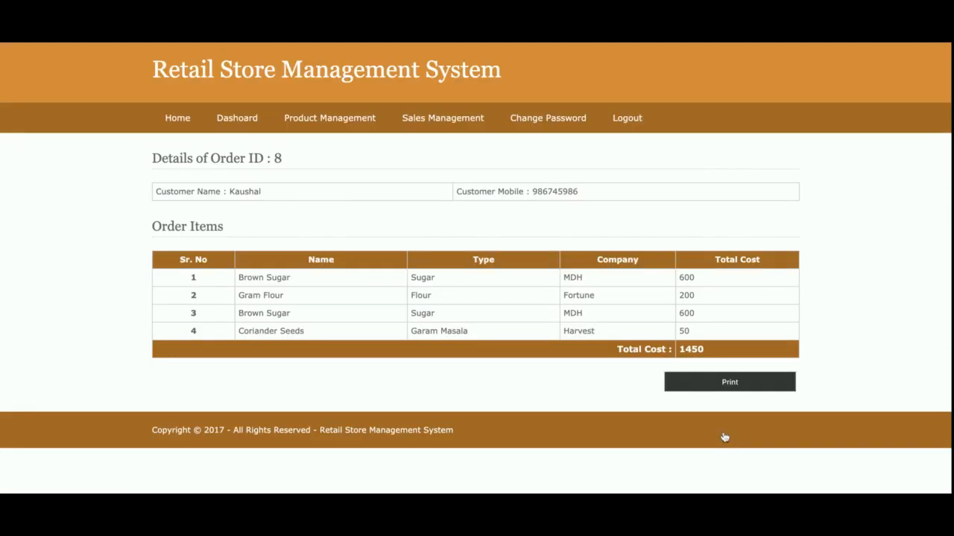
mouse_move(540, 186)
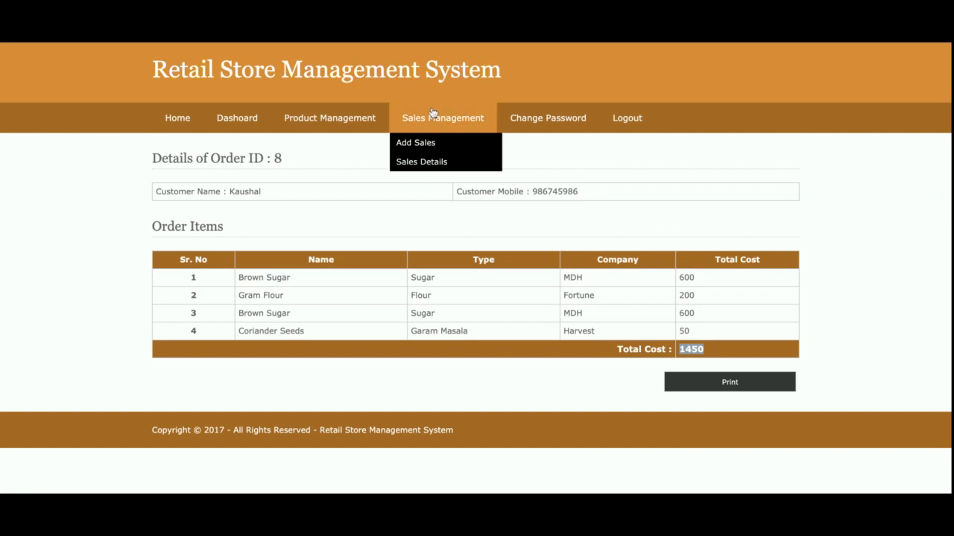
left_click(415, 142)
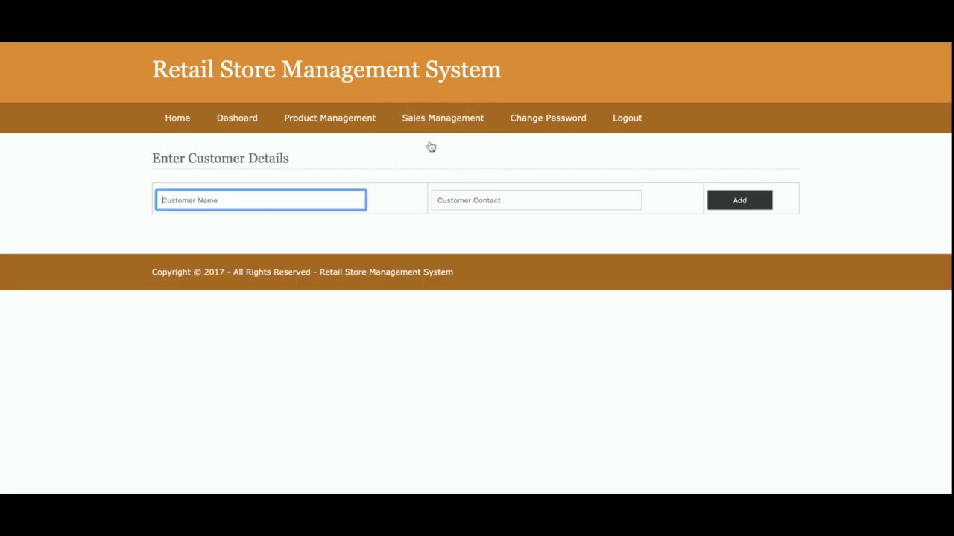
left_click(442, 118)
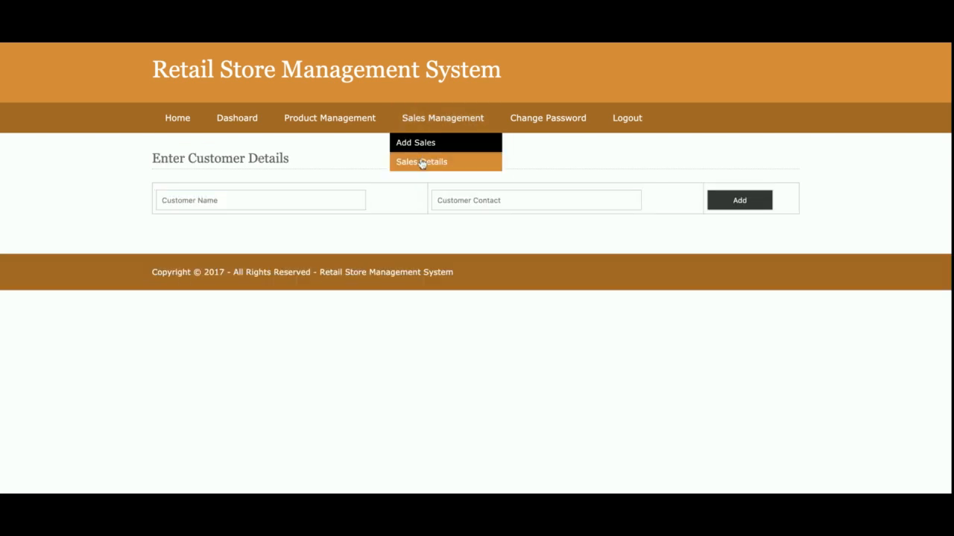
left_click(421, 162)
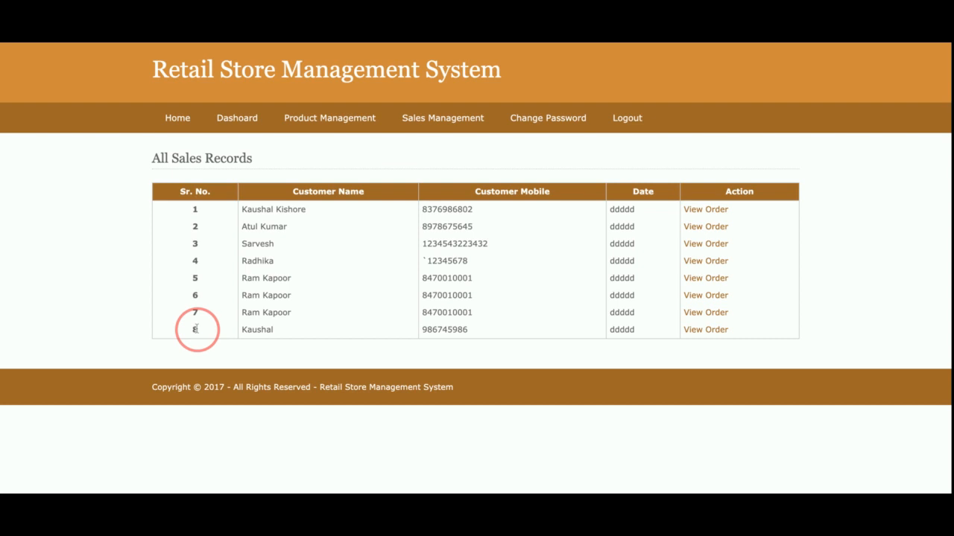
left_click(705, 330)
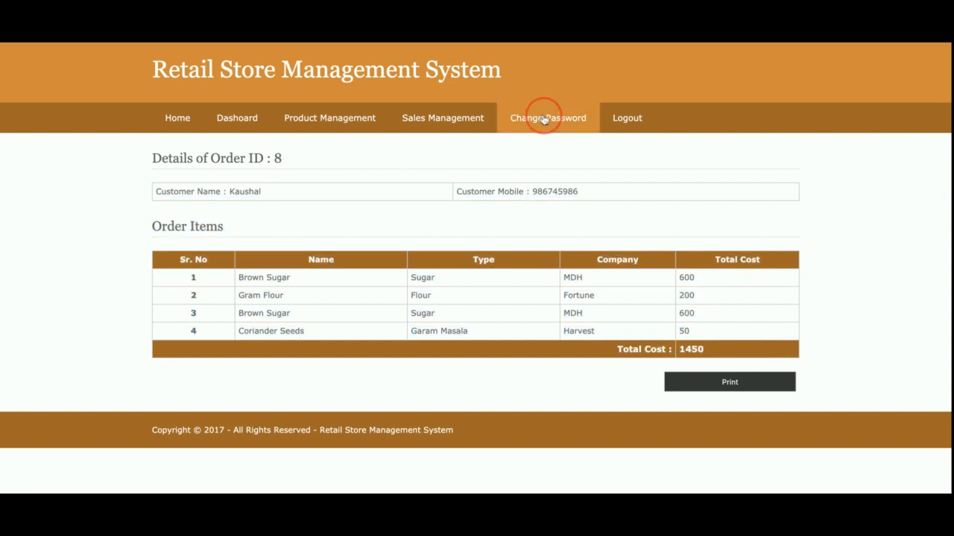
Show the Change Password page with empty old, new and confirm password fields.
left_click(547, 118)
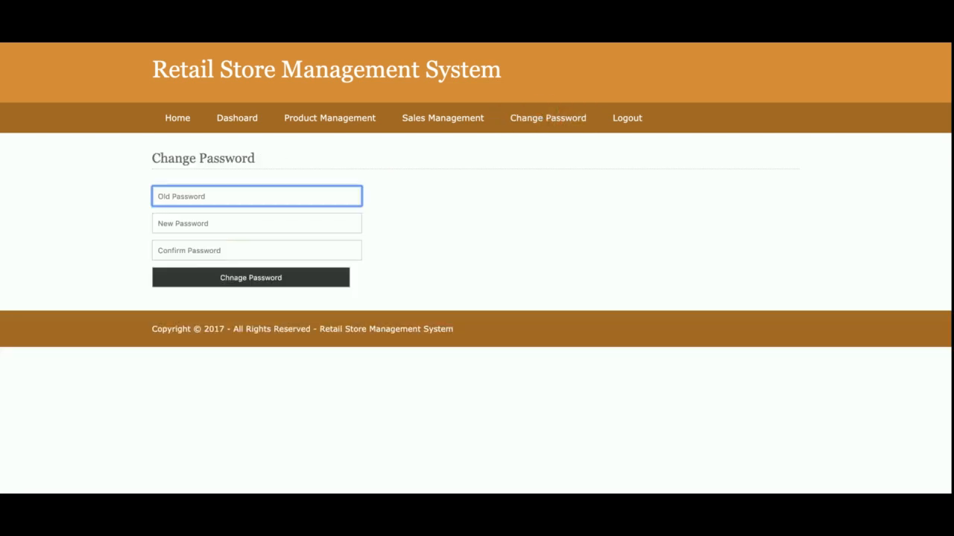
left_click(257, 196)
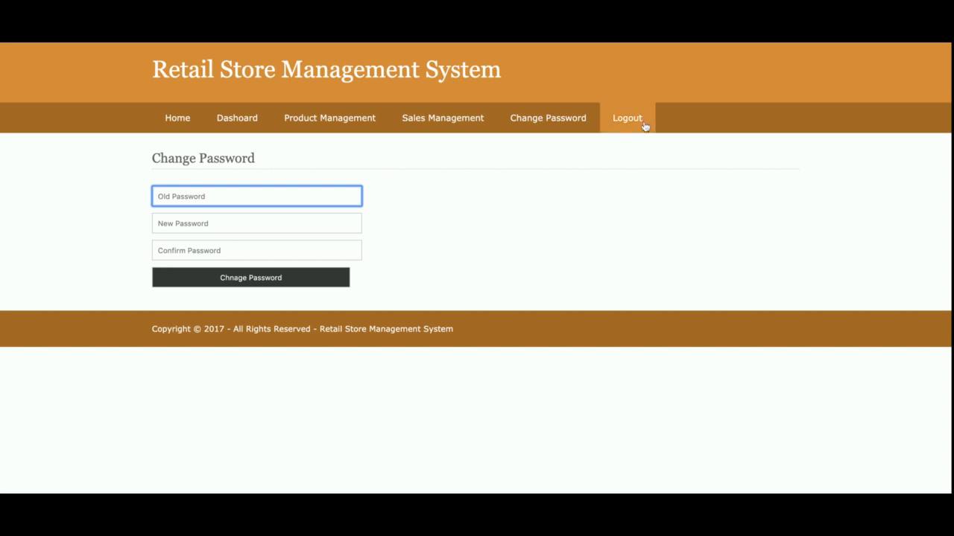
mouse_move(640, 125)
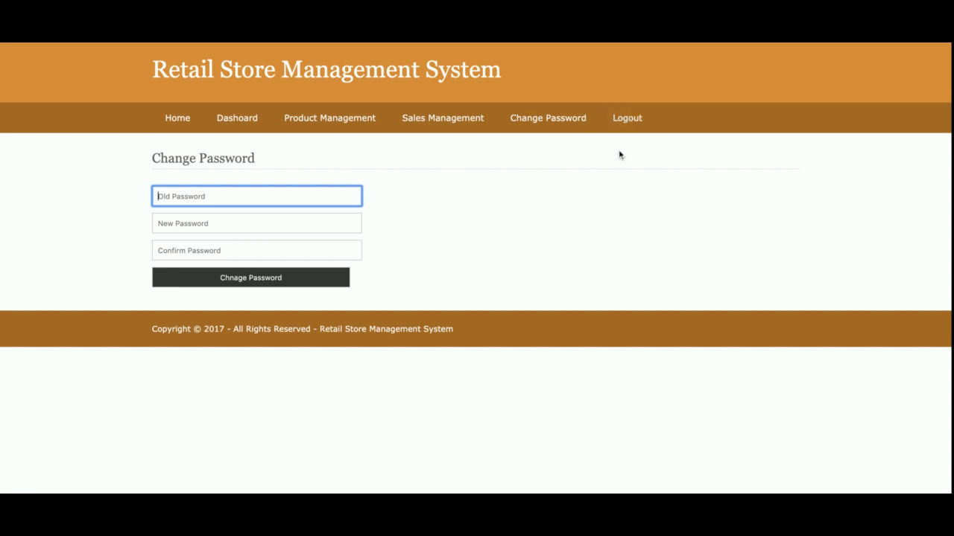
Log out, sign back in as admin, then log out to the public home page.
left_click(627, 118)
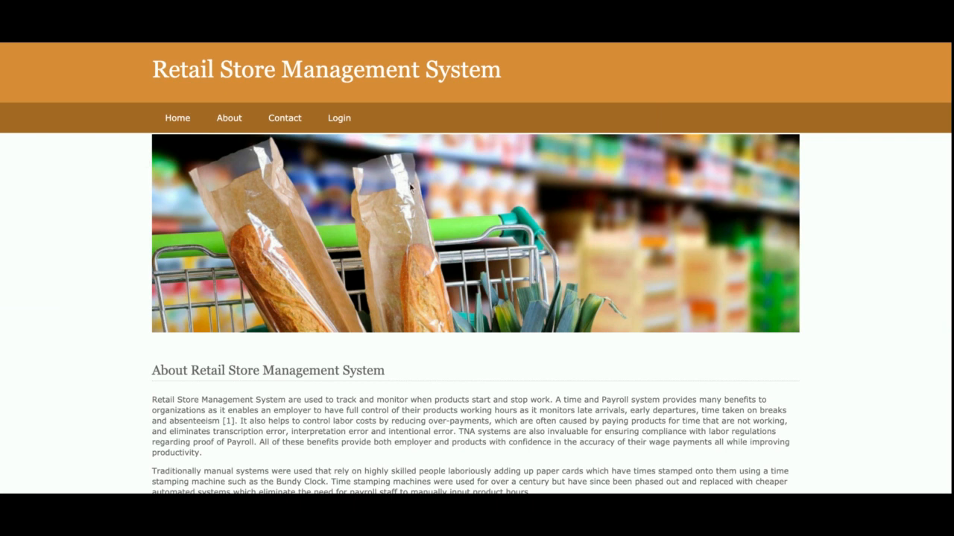
left_click(339, 118)
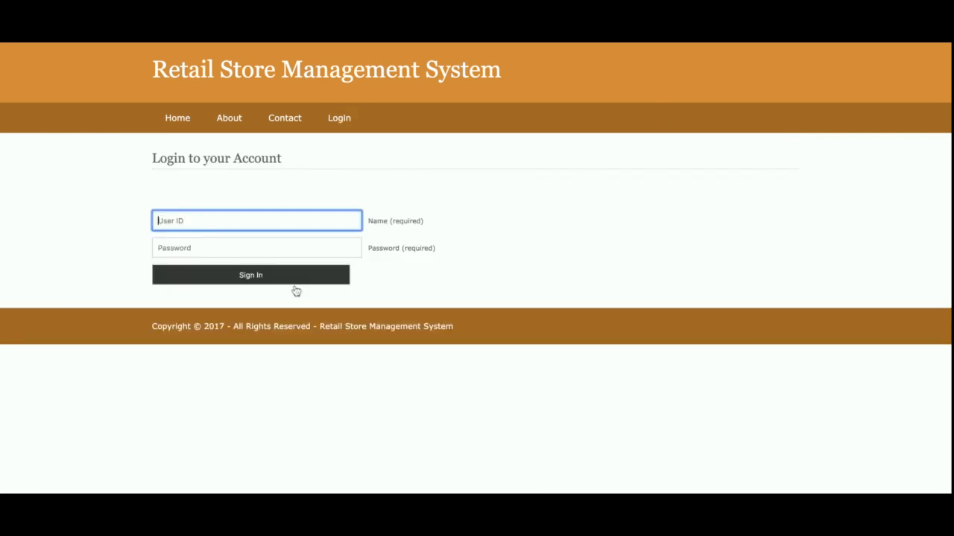
left_click(250, 275)
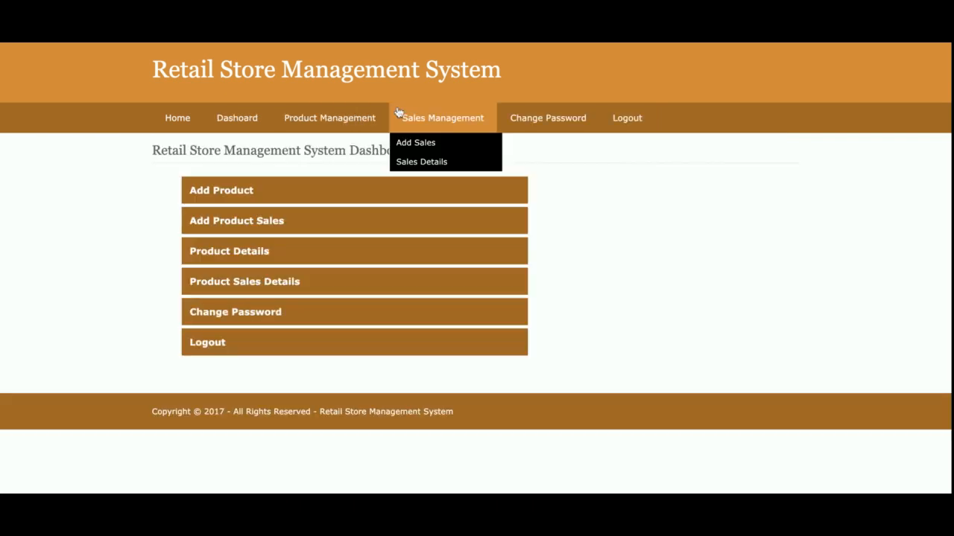
mouse_move(347, 89)
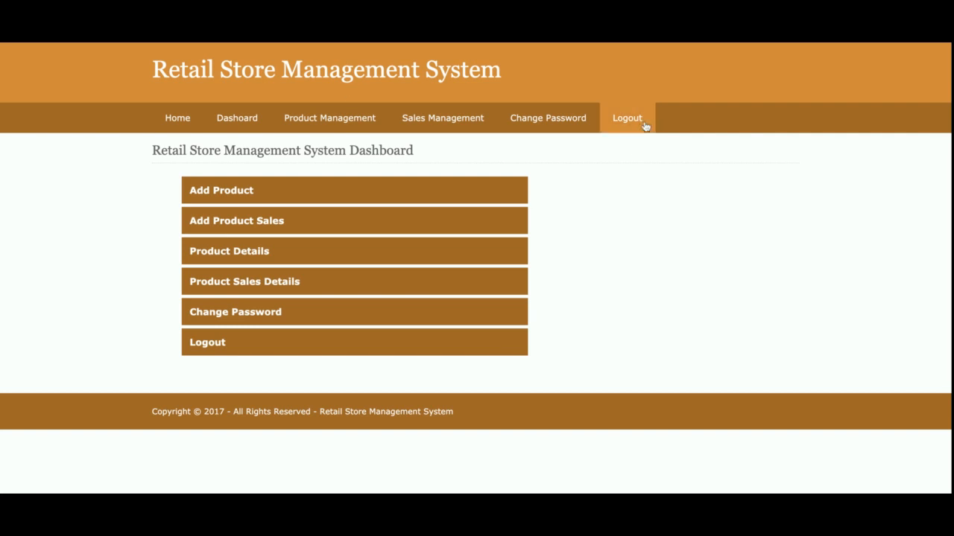
left_click(627, 118)
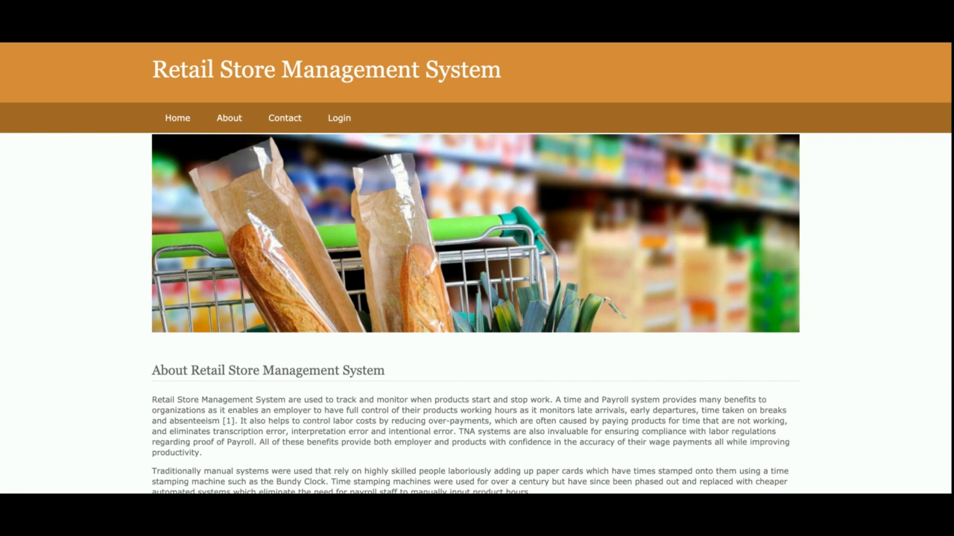
mouse_move(810, 64)
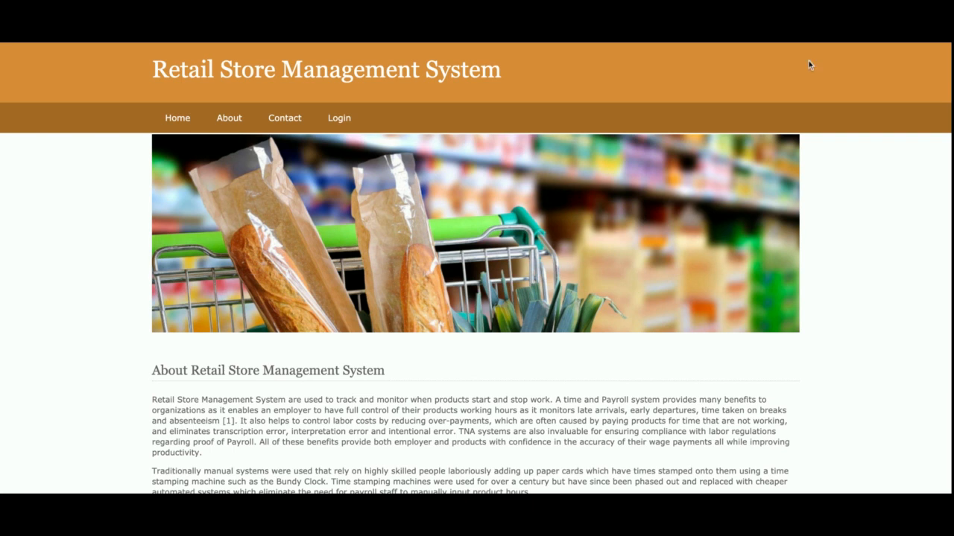
mouse_move(879, 46)
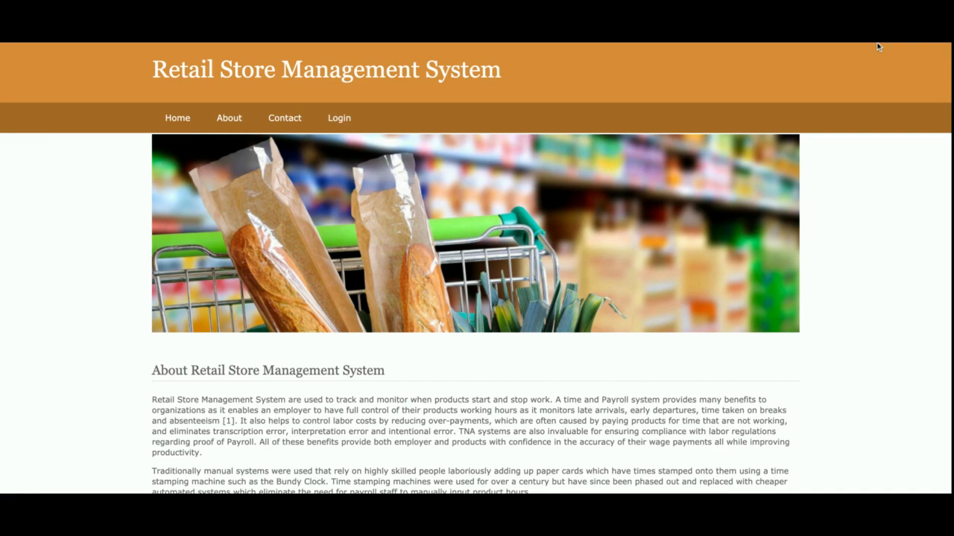